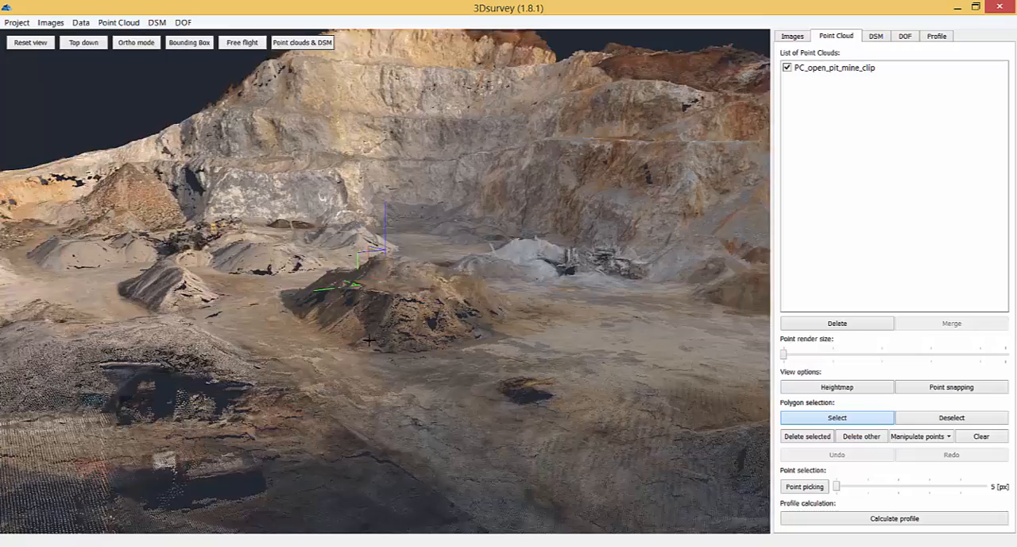
Step: Switch the viewport to the top-down view over the stockpile
left_click(82, 42)
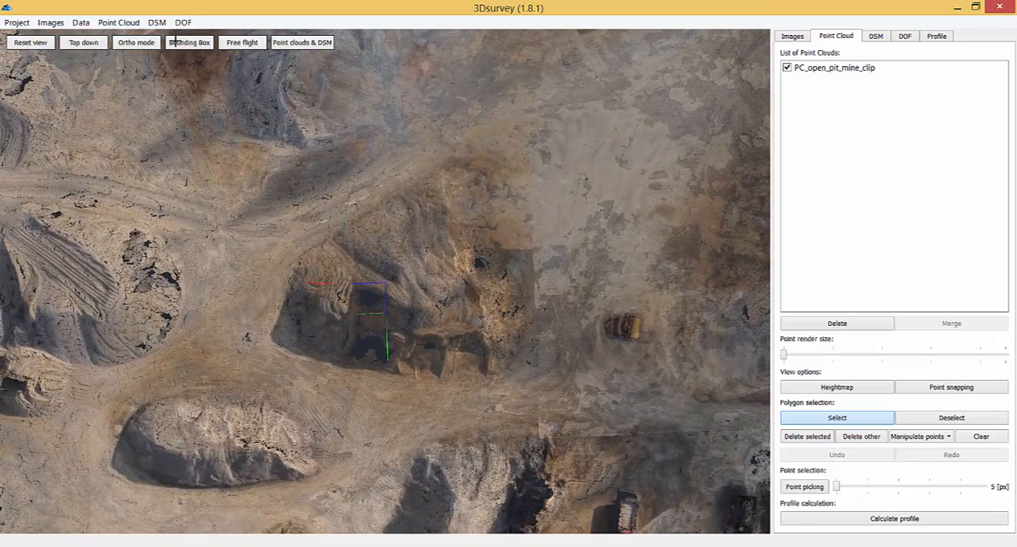
Step: Calculate a new DSM with 0,2m cells, Only inner hole filling and 2-cell smoothing
left_click(157, 22)
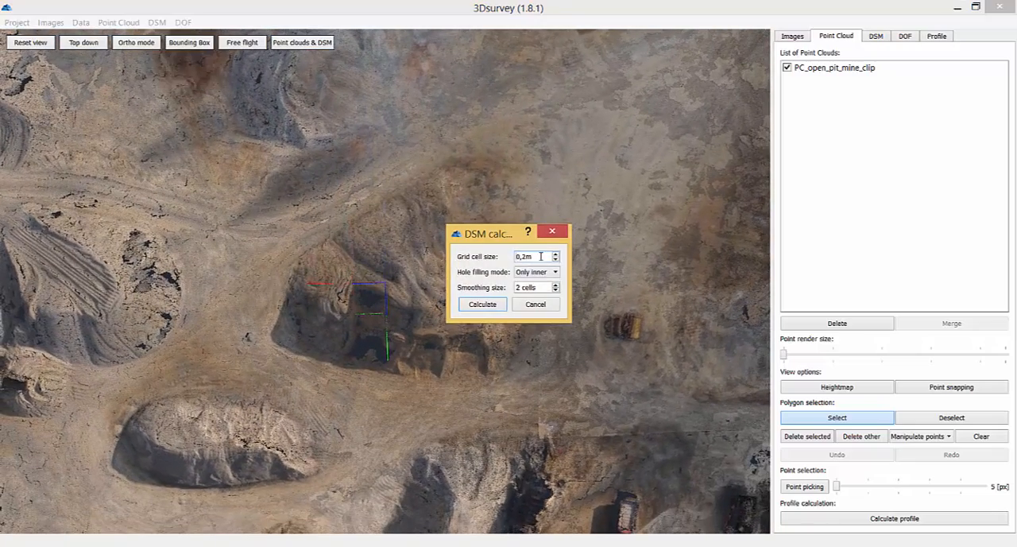
triple_click(531, 256)
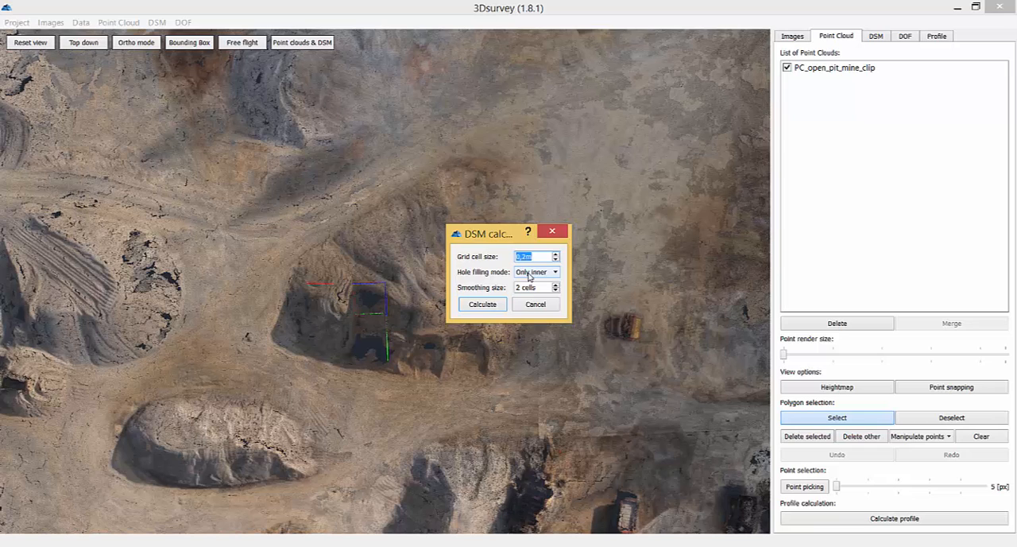
left_click(531, 287)
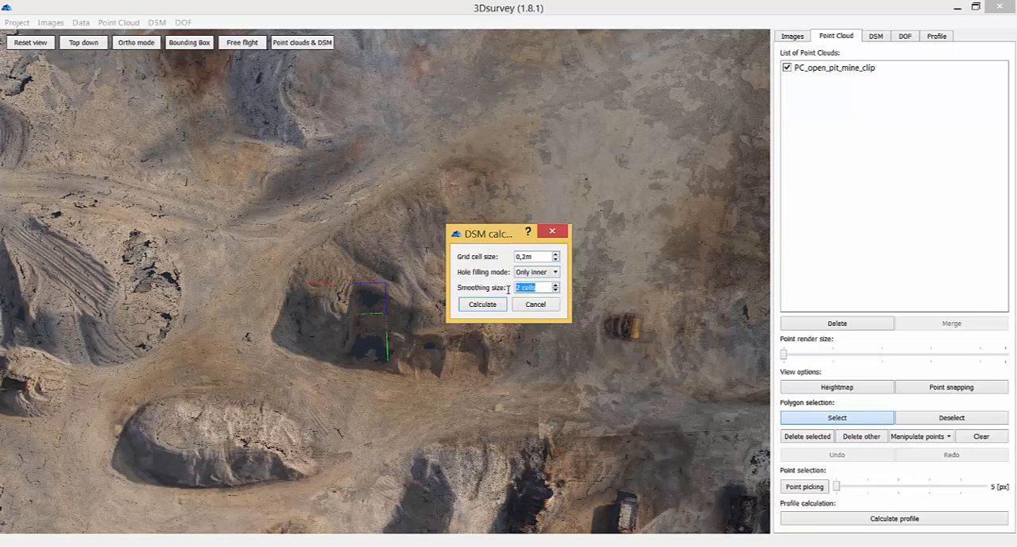
left_click(483, 304)
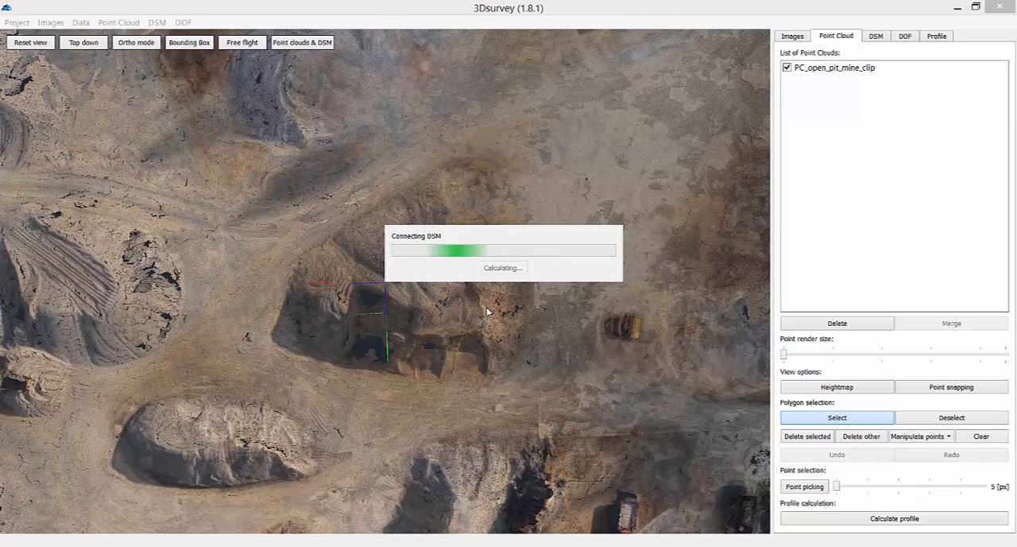
Step: View the DSM tab in perspective with the wireframe grid enabled
left_click(875, 35)
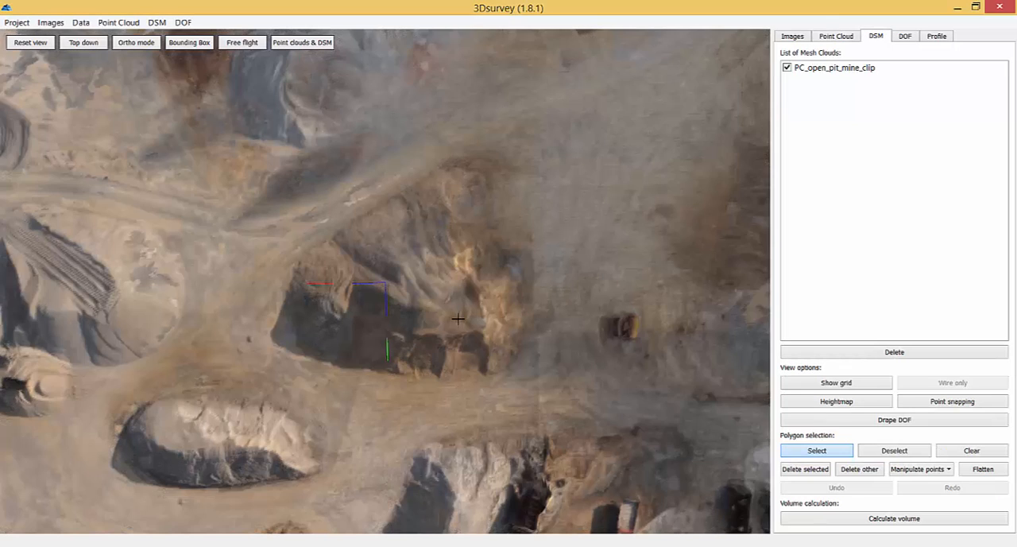
left_click_drag(457, 317, 310, 250)
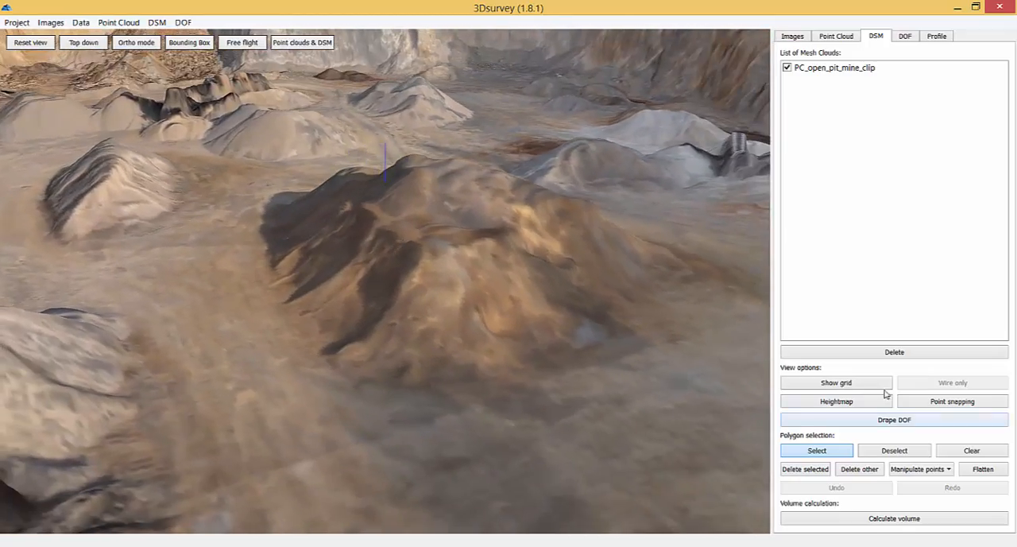
left_click(952, 382)
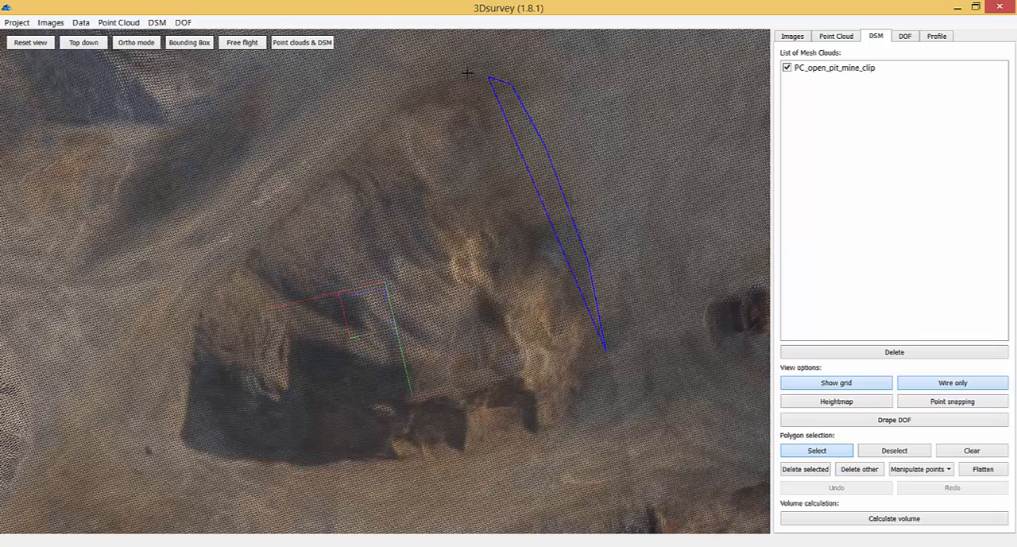
Step: Add outline vertices around the stockpile and close the selection polygon
left_click(212, 280)
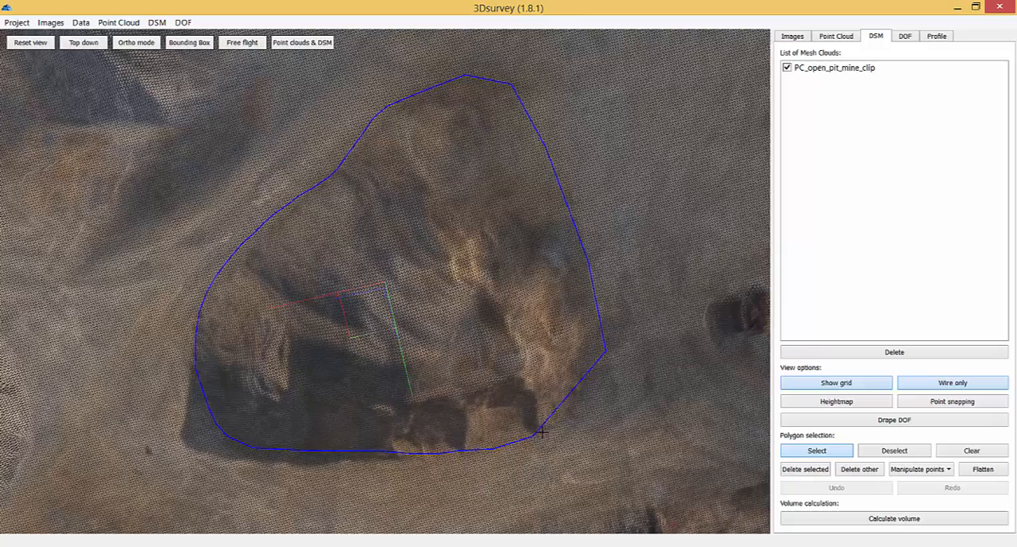
left_click(816, 451)
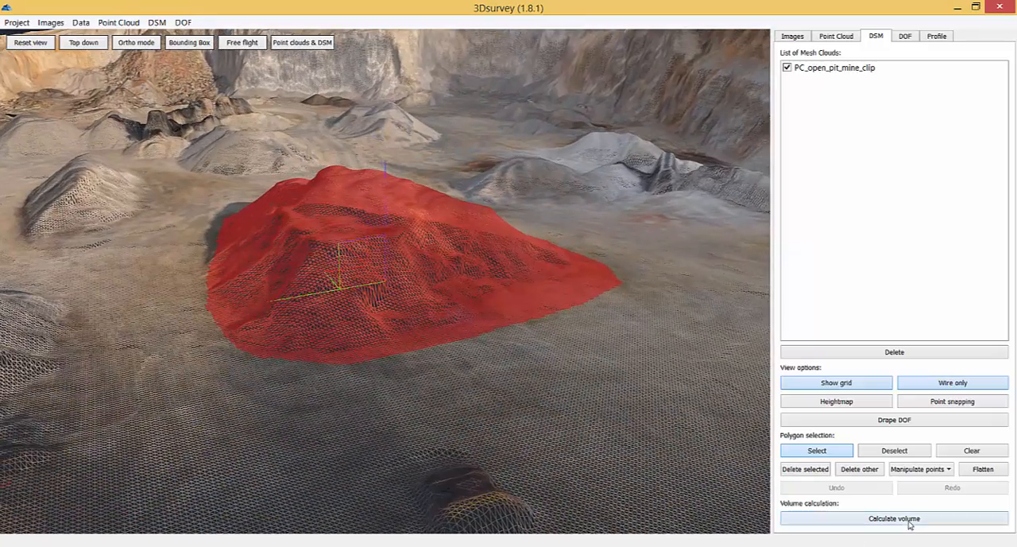
Step: Calculate the volume: Fill 2.63 m³, Cut 1546.80 m³, Area 701.84 m², then dismiss results
left_click(894, 519)
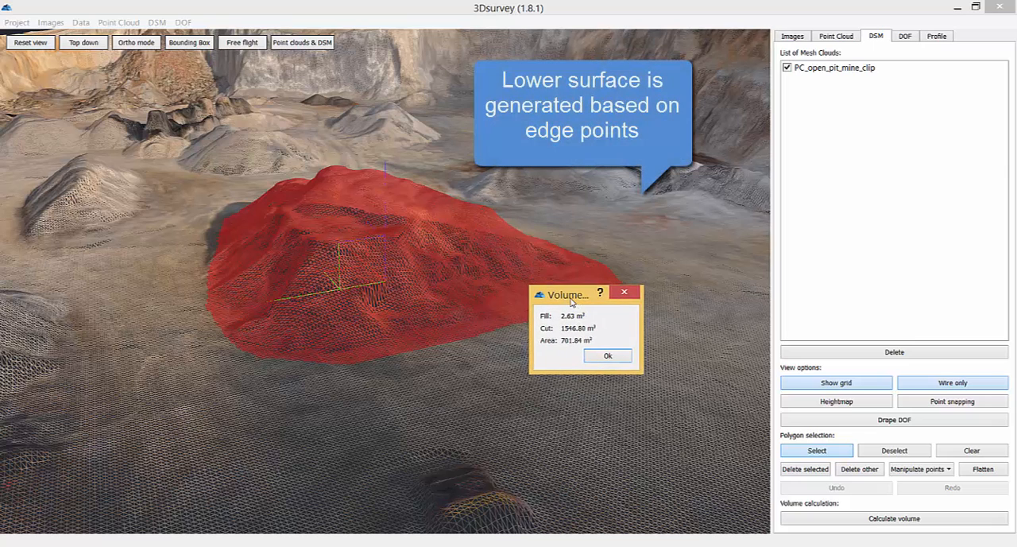
left_click(608, 356)
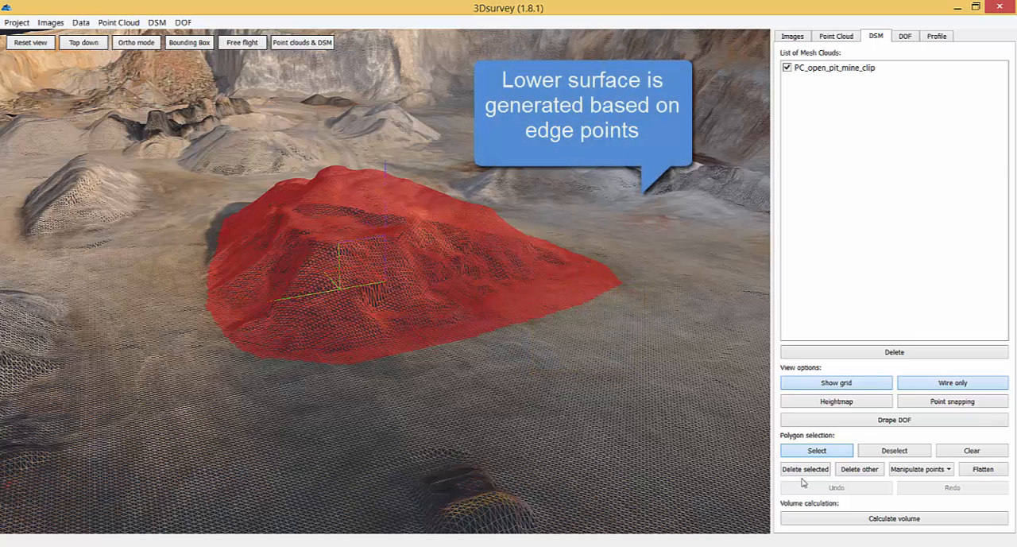
left_click(983, 468)
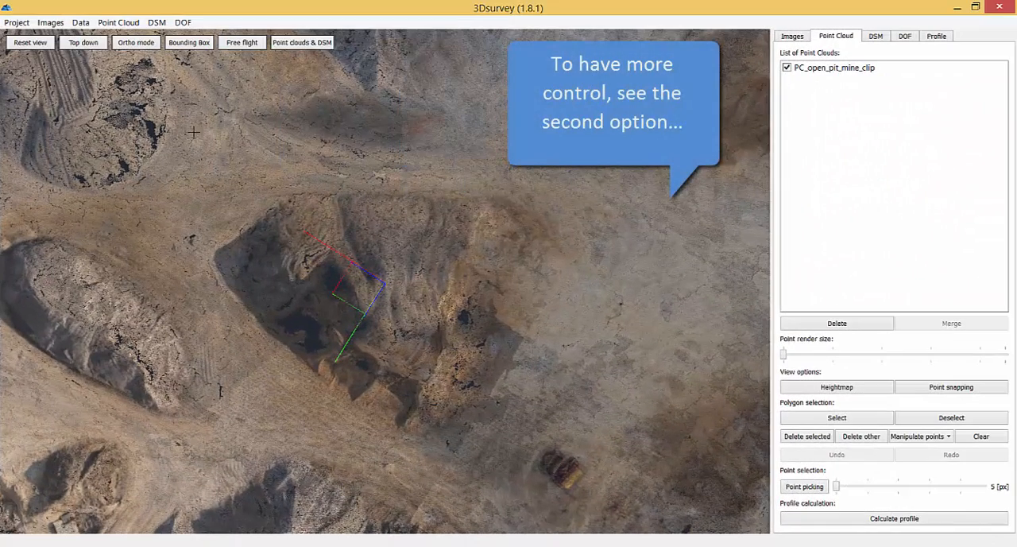
Step: Recalculate a DSM keeping 0,2m cells, Only inner filling and 2-cell smoothing
left_click(157, 21)
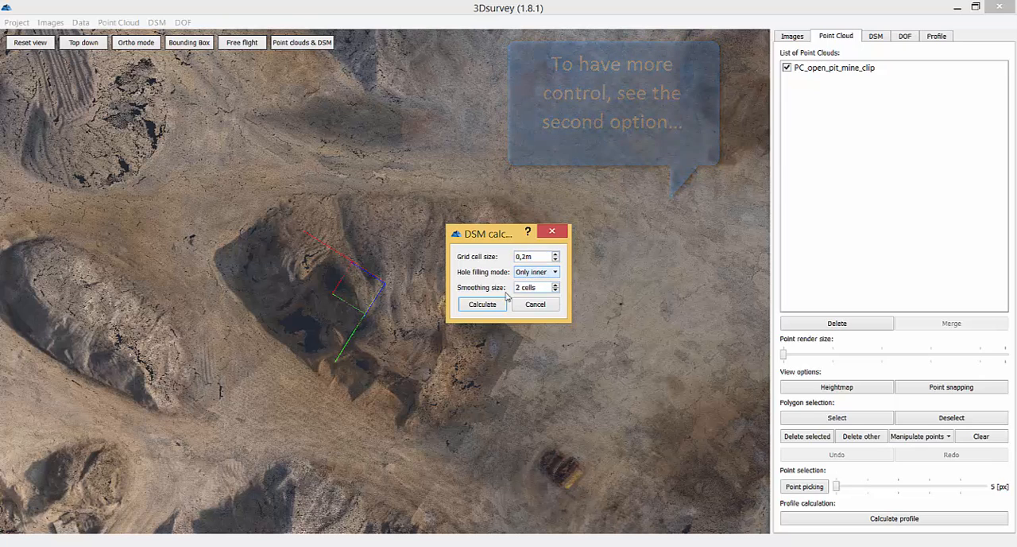
left_click(482, 305)
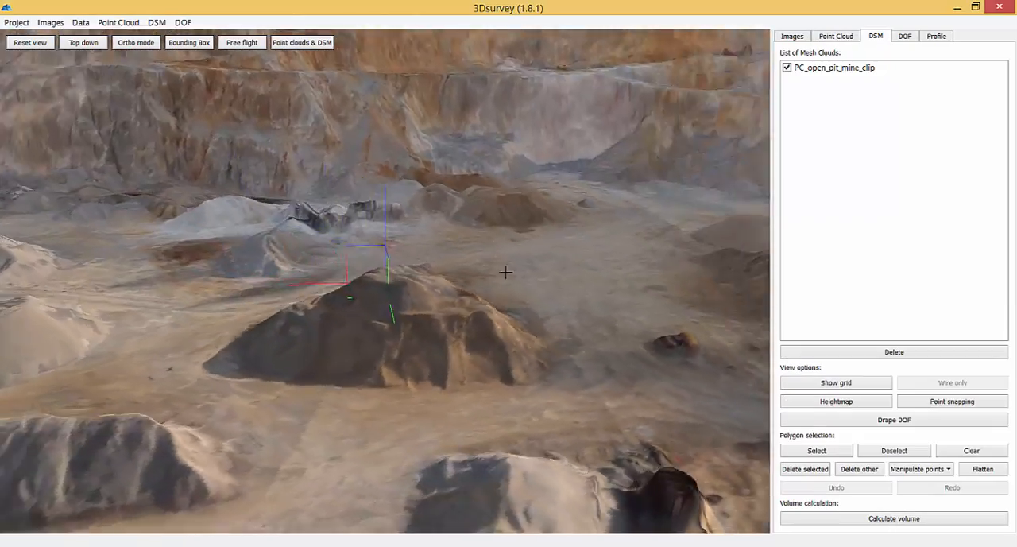
Step: Return to the Point Cloud tab to select the stockpile points
left_click(836, 35)
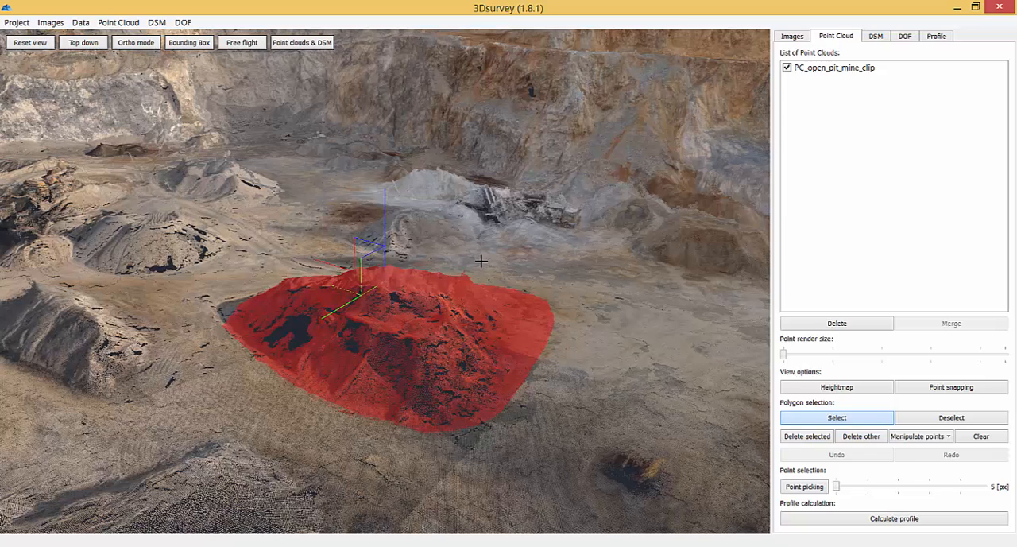
Step: Delete the selected stockpile points and calculate a ground DSM from the remaining cloud
left_click(156, 21)
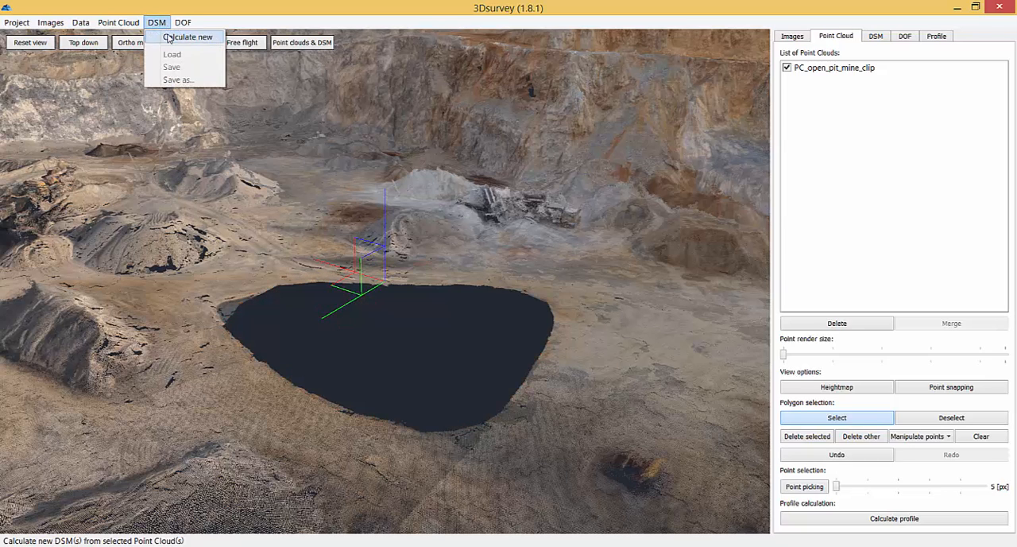
left_click(188, 37)
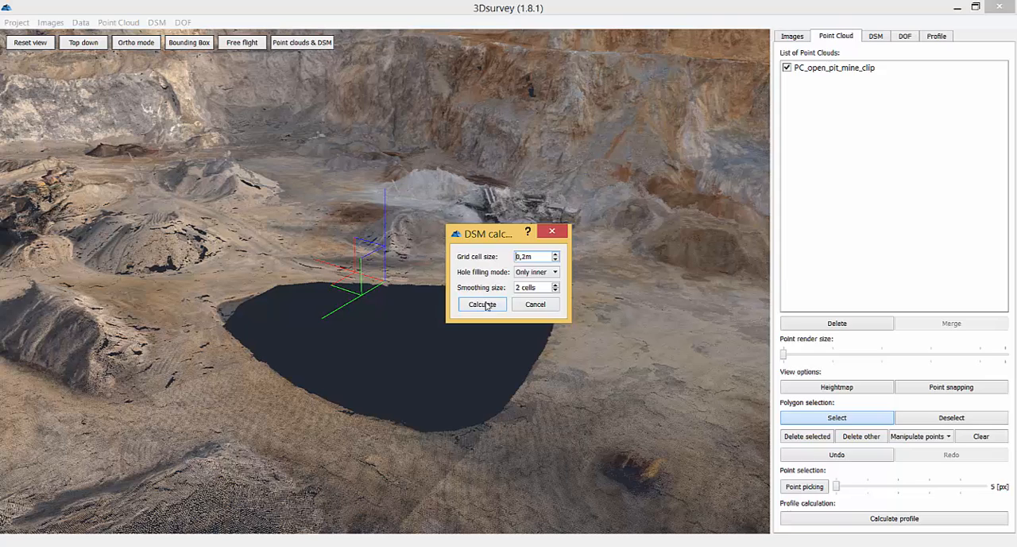
left_click(482, 304)
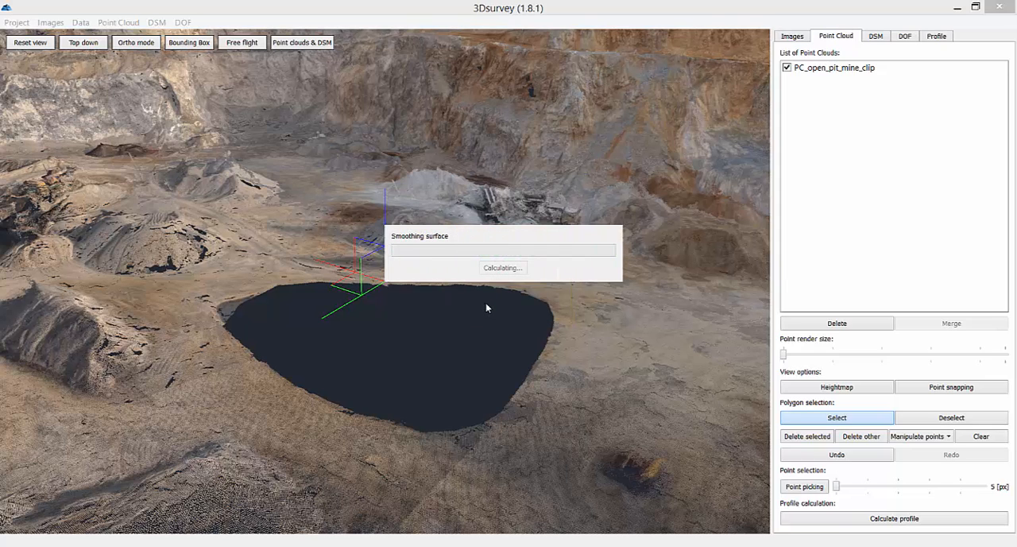
mouse_move(486, 312)
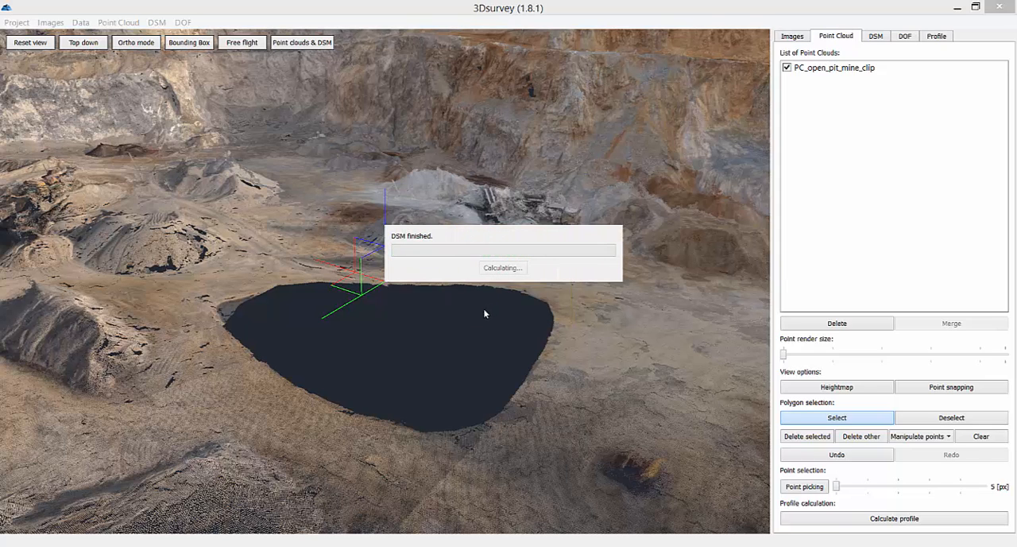
left_click(875, 36)
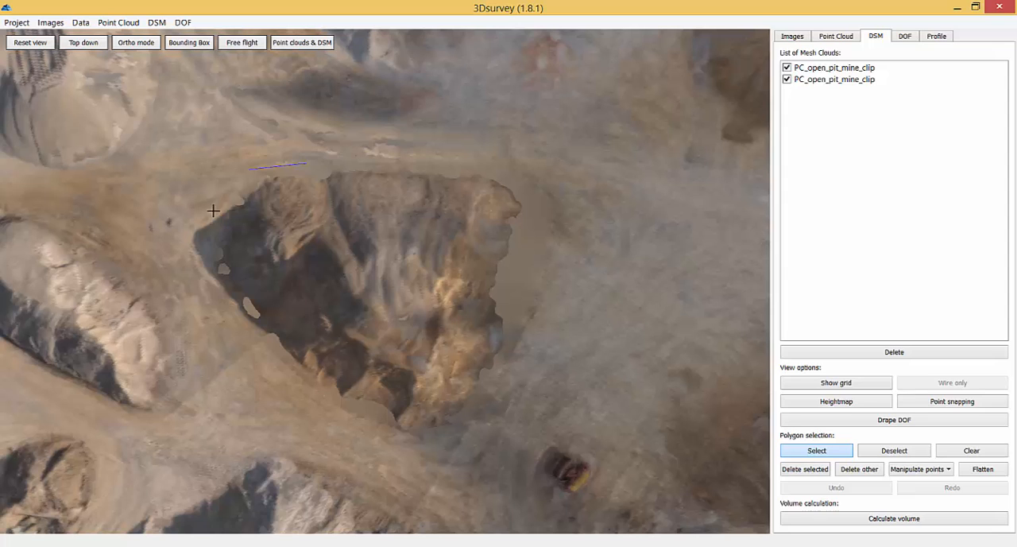
Step: Select the stockpile polygon, show wireframe, and calculate Fill 6.17 m³, Cut 1581.27 m³
left_click(520, 393)
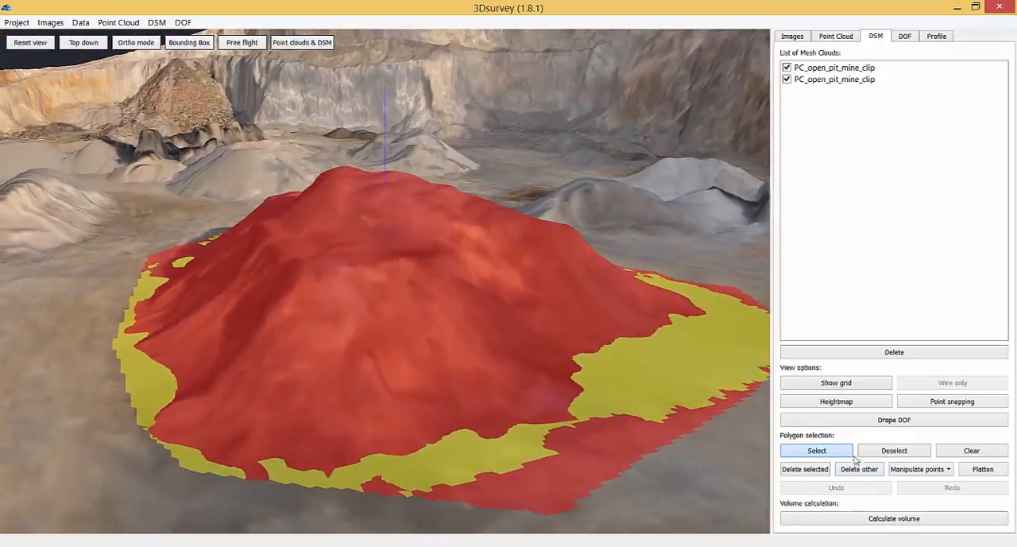
left_click(952, 382)
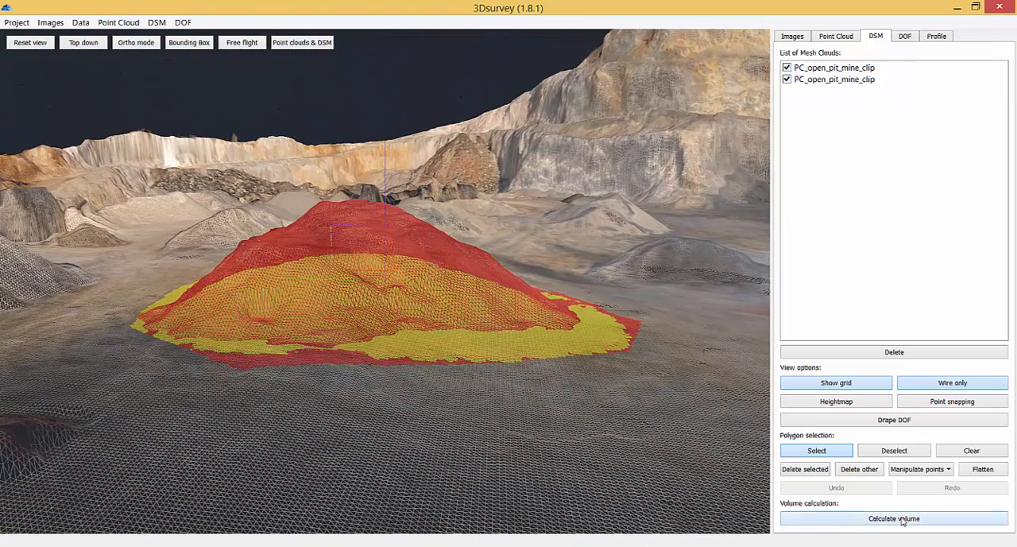
left_click(893, 518)
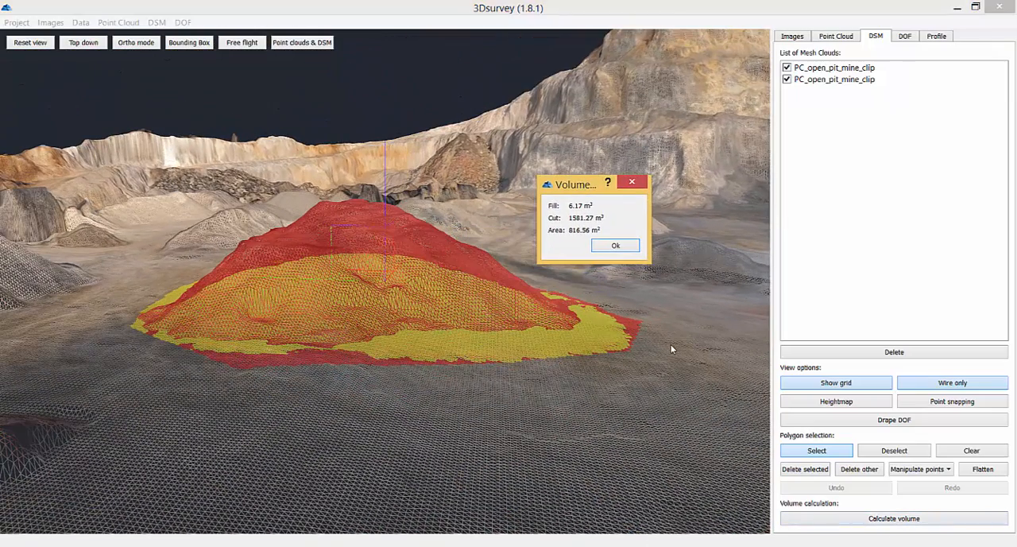